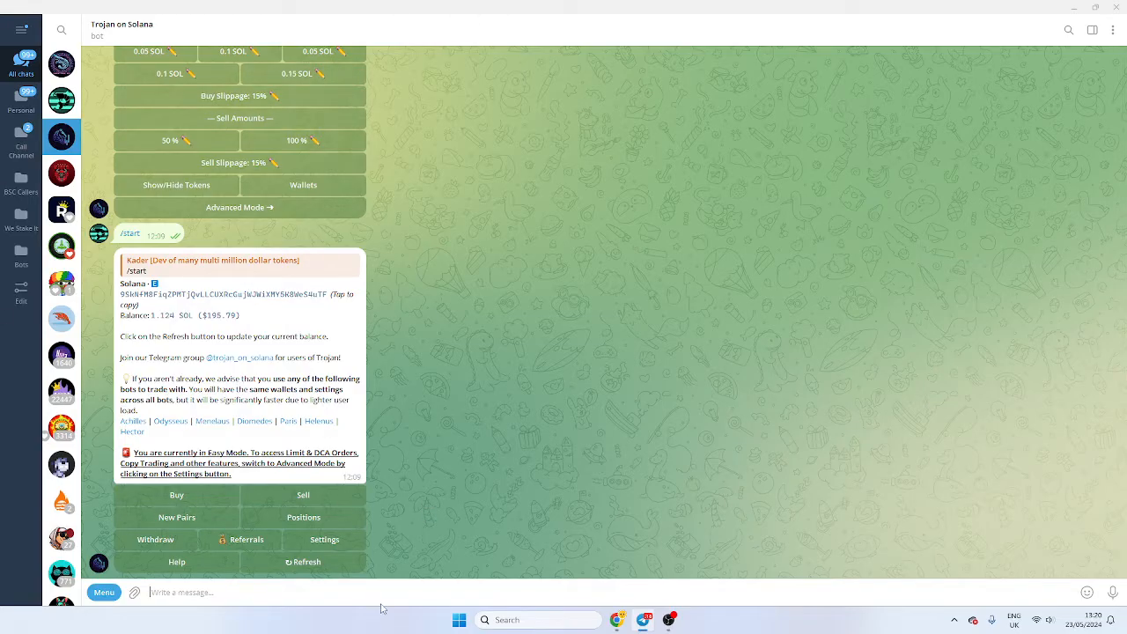
- Bring up the Trojan bot's settings showing fee modes, MEV protection, buy amounts and slippage
{"action": "double_click", "coordinate": [194, 315]}
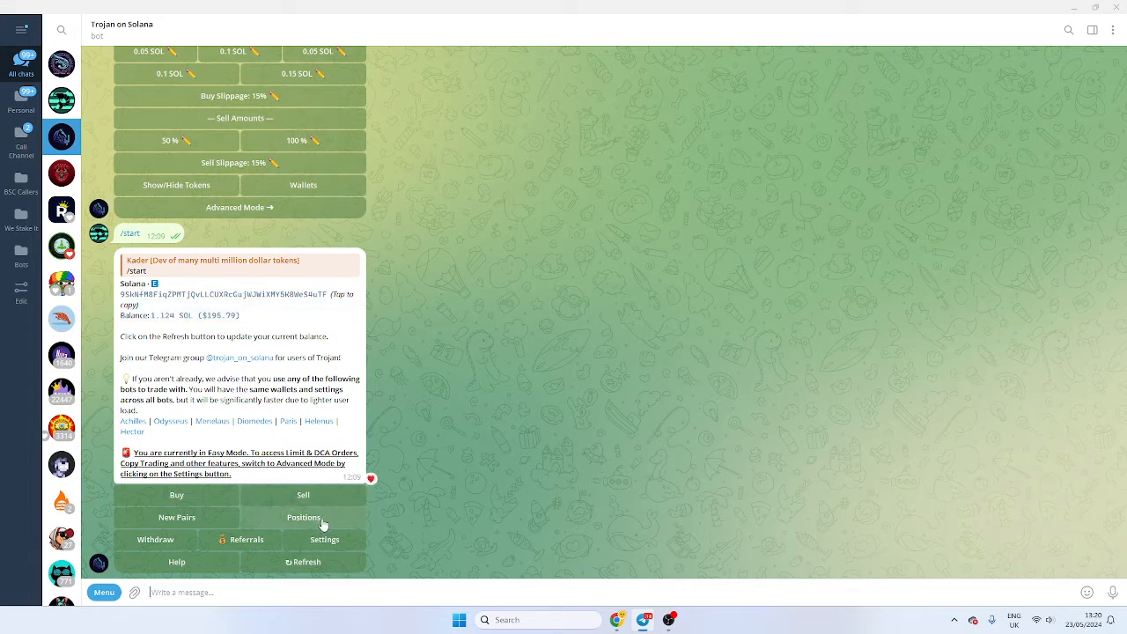
{"action": "mouse_move", "coordinate": [222, 303]}
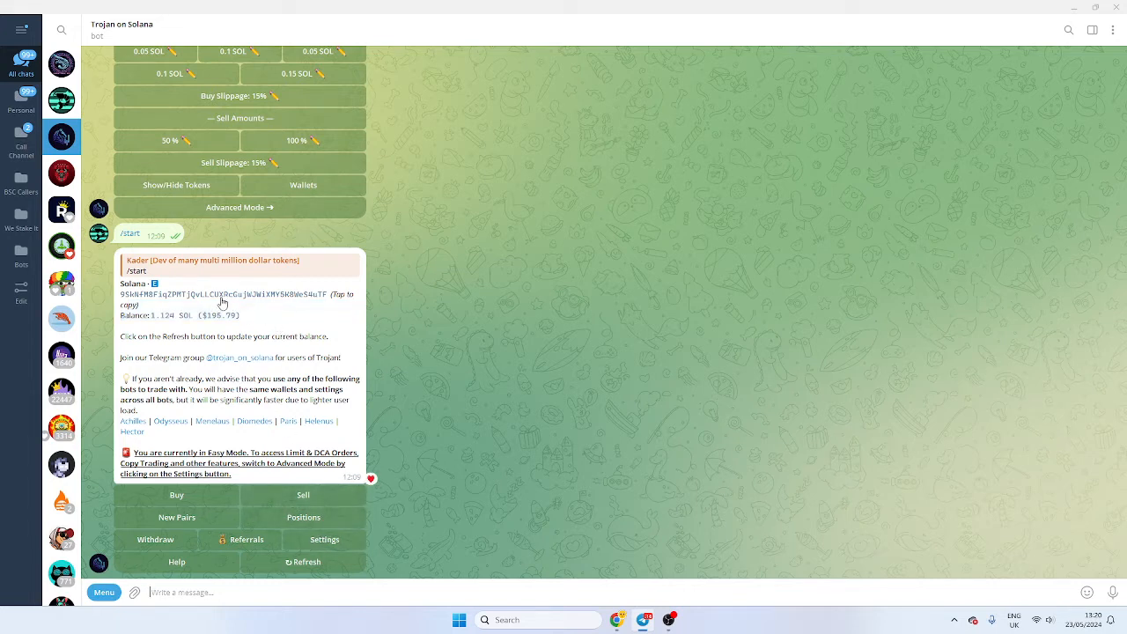
{"action": "left_click", "coordinate": [232, 296]}
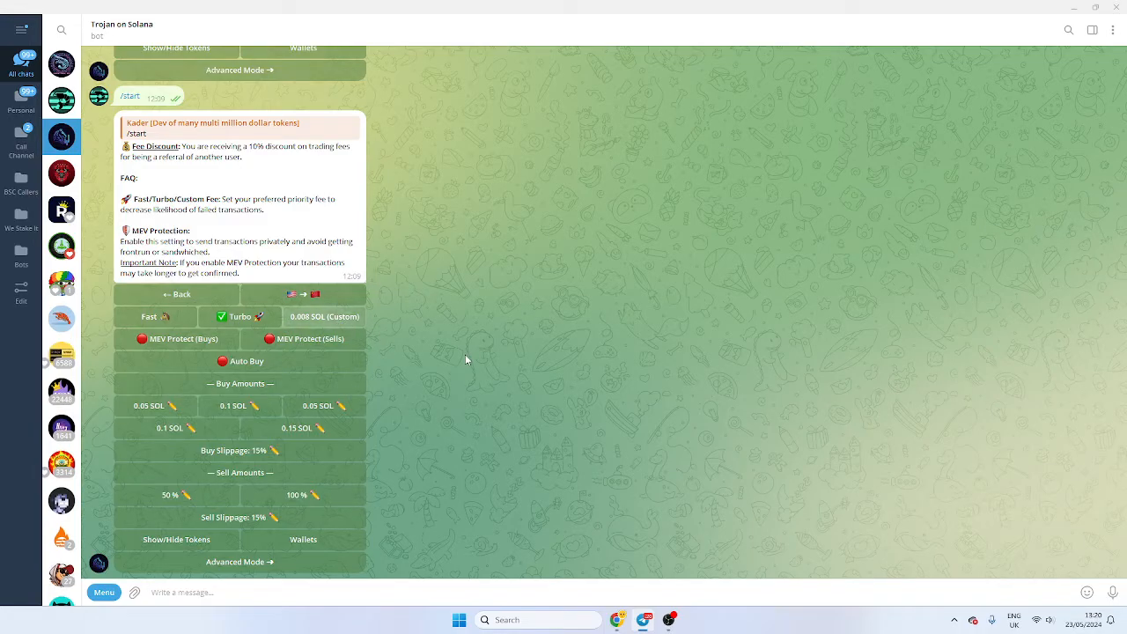
- Send 0 as the custom priority fee, then pick the first buy-amount preset to edit
{"action": "scroll", "scroll_direction": "down", "scroll_amount": 3}
{"action": "type", "text": "0."}
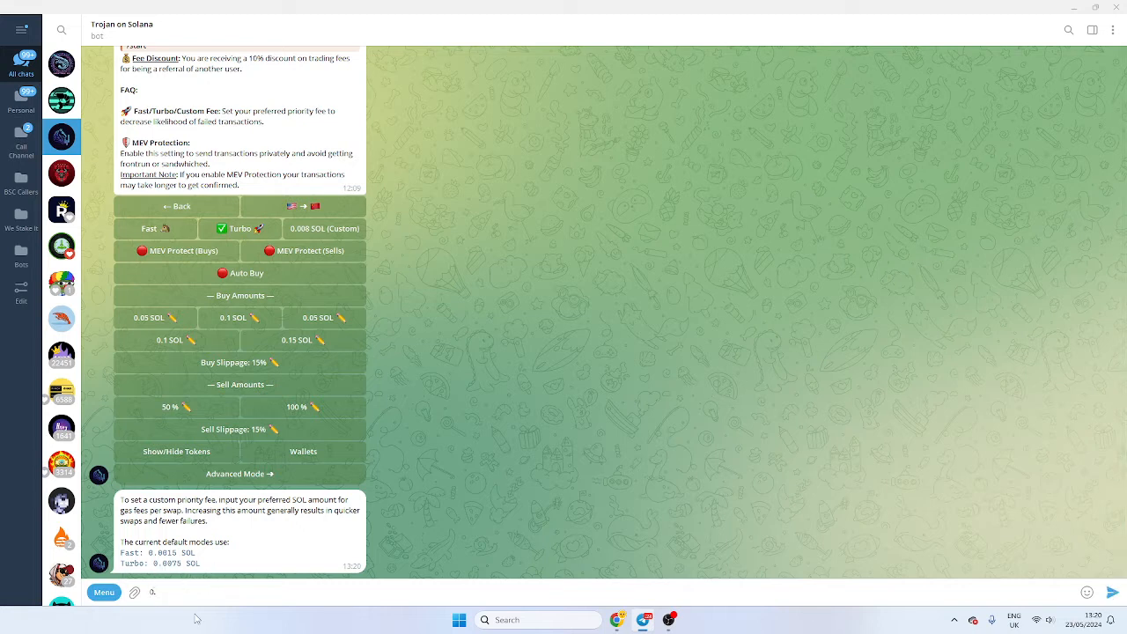
{"action": "type", "text": "0"}
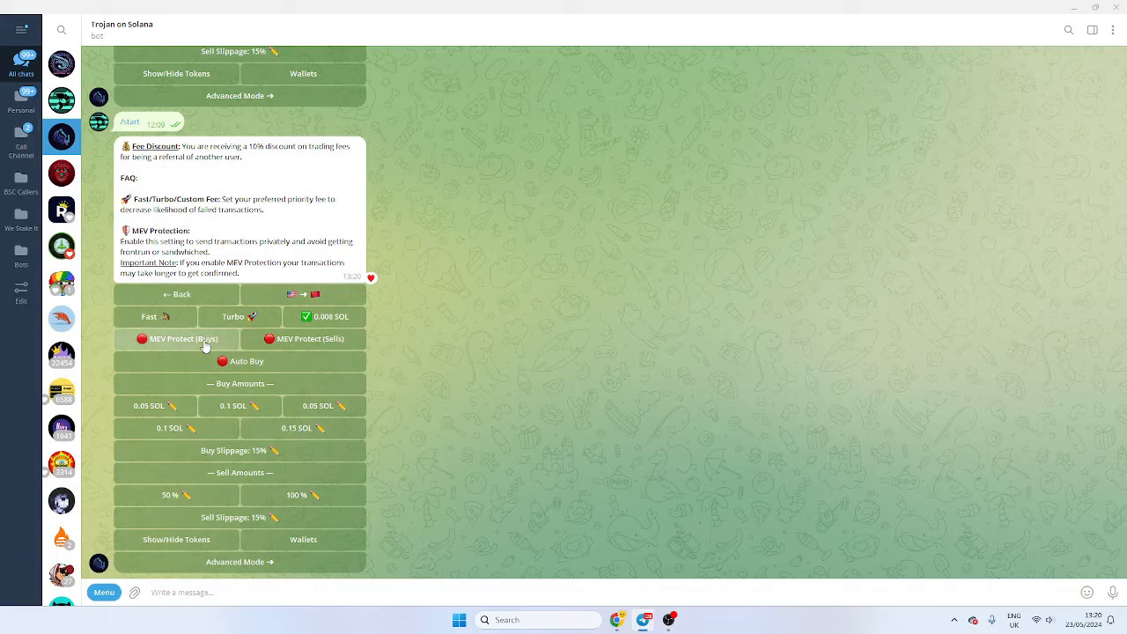
{"action": "left_click", "coordinate": [183, 338]}
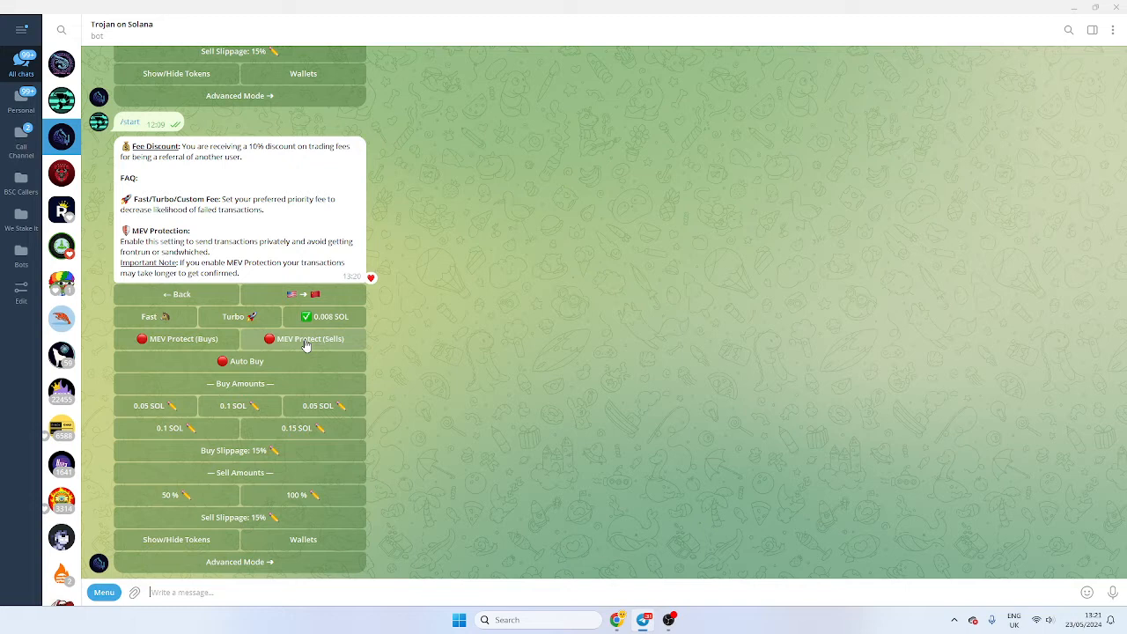
{"action": "mouse_move", "coordinate": [282, 528]}
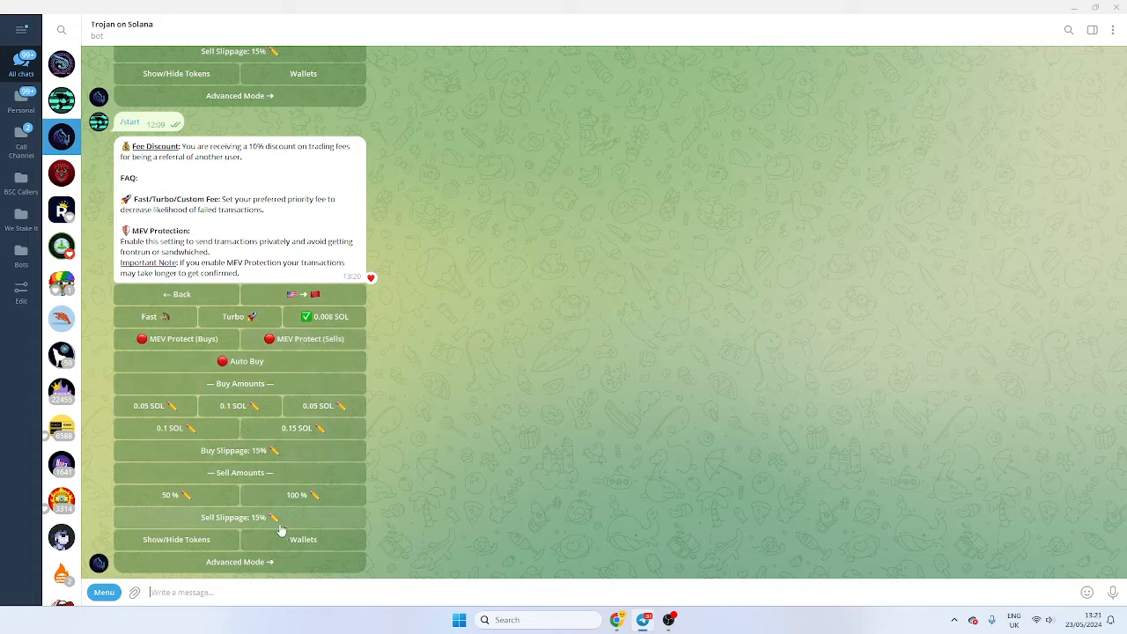
{"action": "mouse_move", "coordinate": [170, 405]}
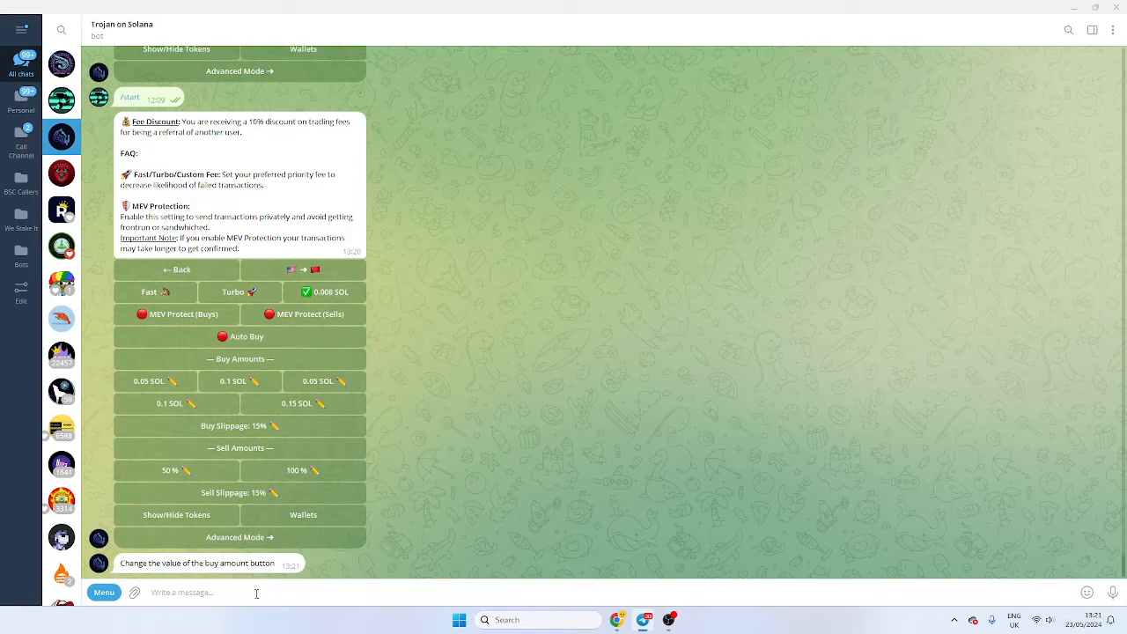
- Send 0.06 as the new first buy-amount preset and switch the settings to advanced mode
{"action": "type", "text": "0.06"}
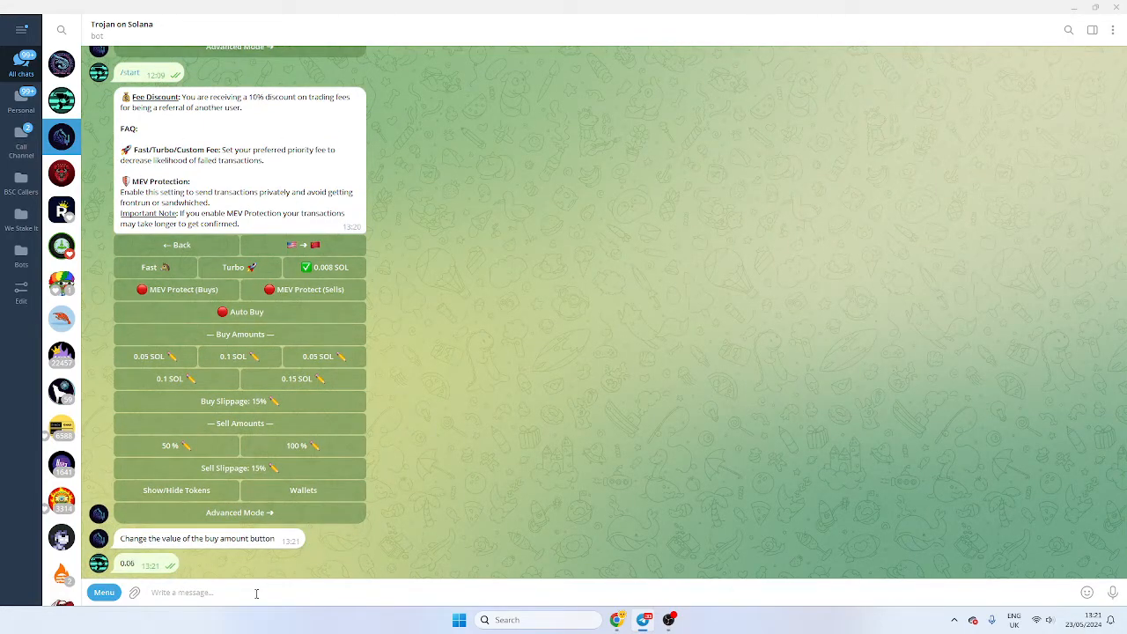
{"action": "left_click", "coordinate": [155, 355]}
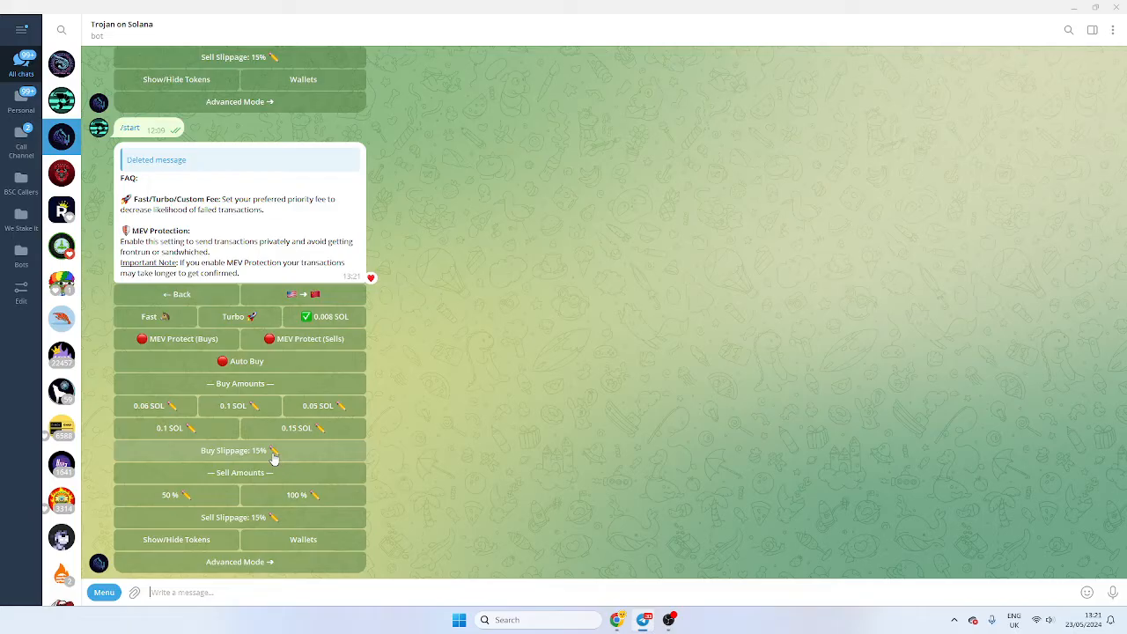
{"action": "mouse_move", "coordinate": [267, 490]}
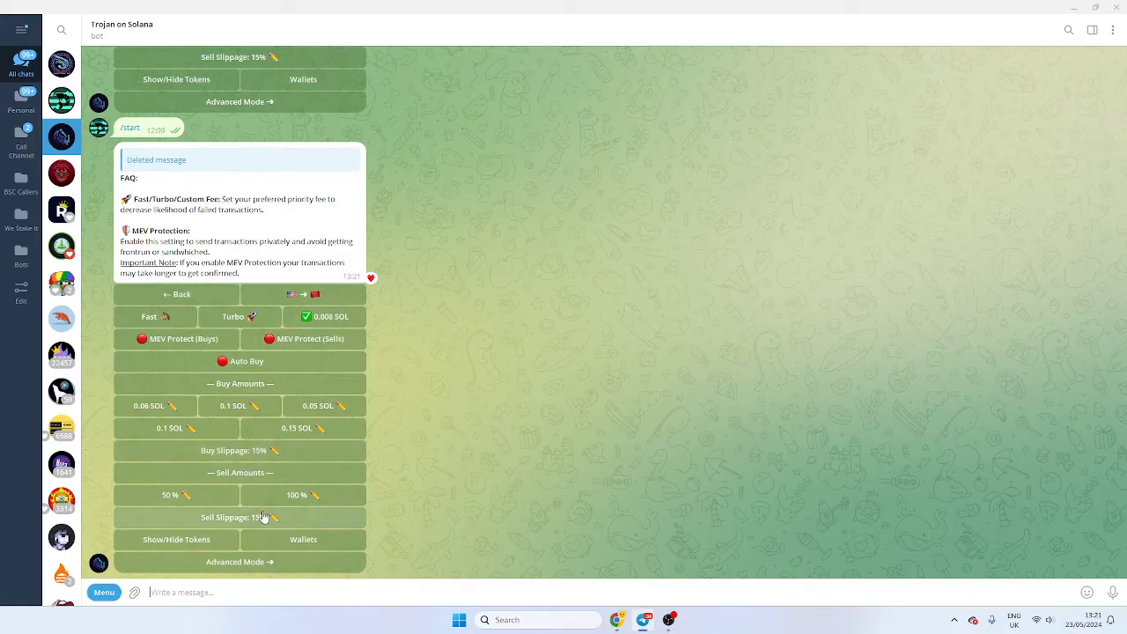
{"action": "mouse_move", "coordinate": [176, 539]}
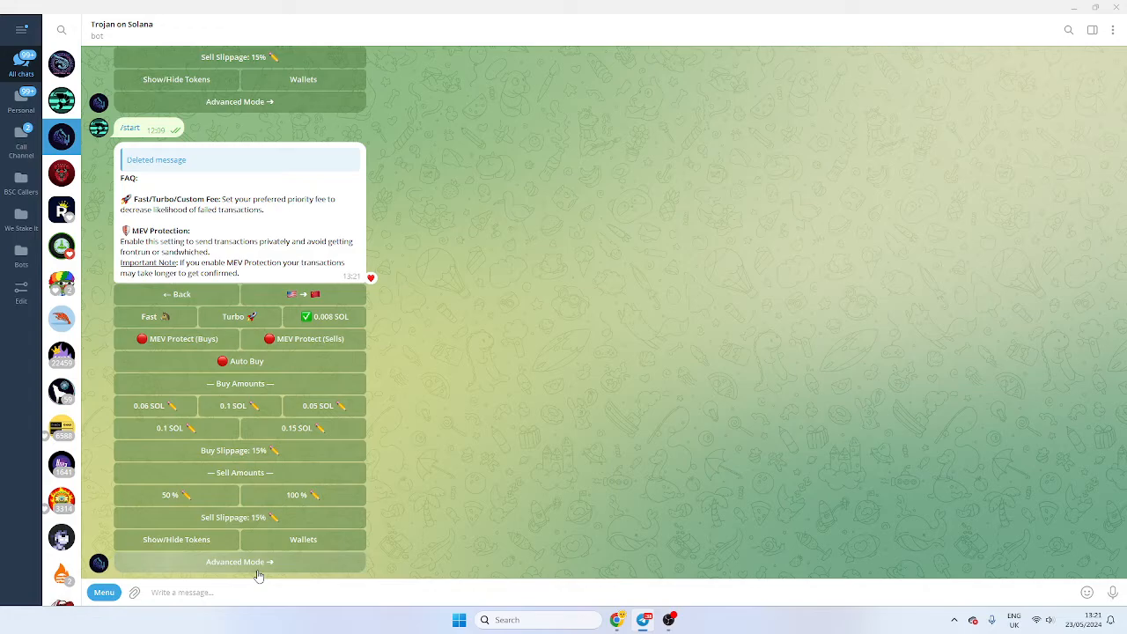
{"action": "left_click", "coordinate": [240, 561]}
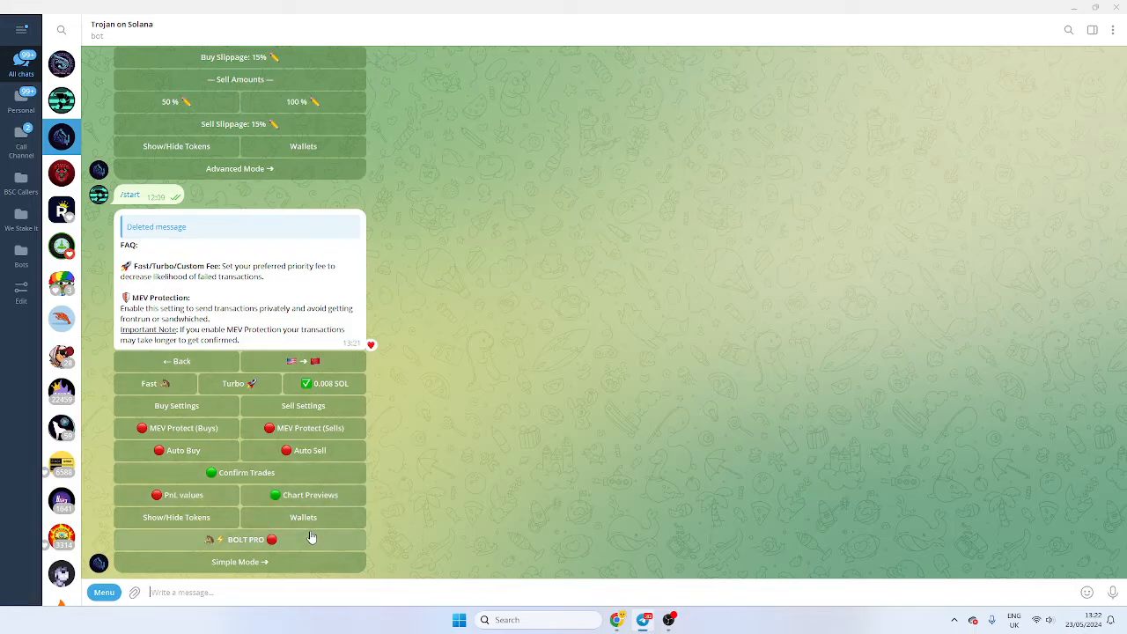
{"action": "mouse_move", "coordinate": [211, 411]}
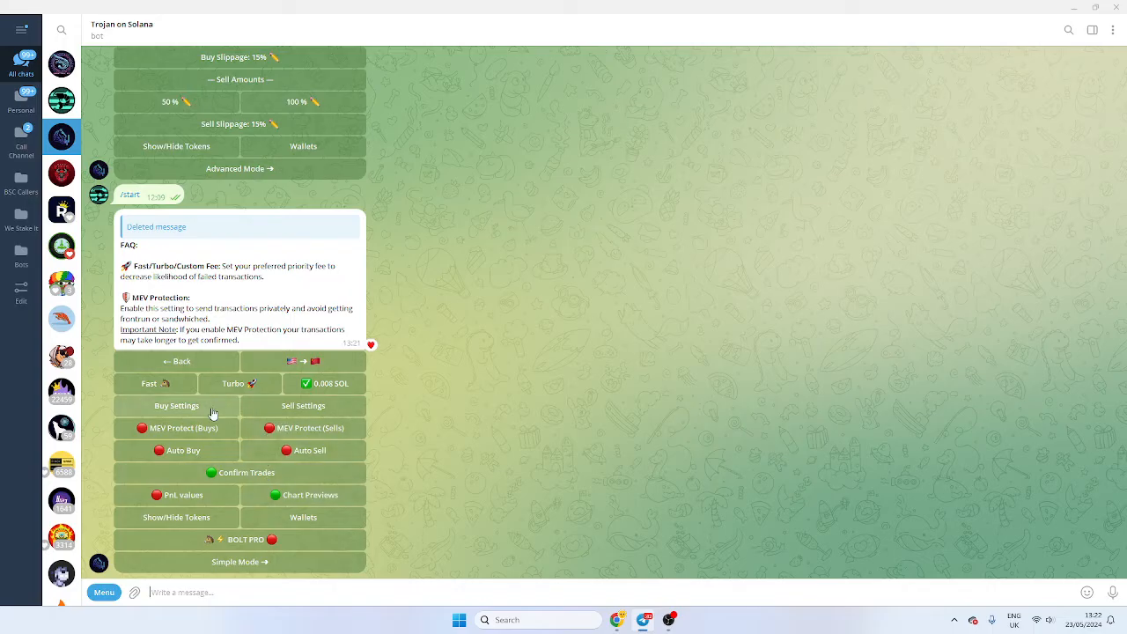
{"action": "mouse_move", "coordinate": [331, 444]}
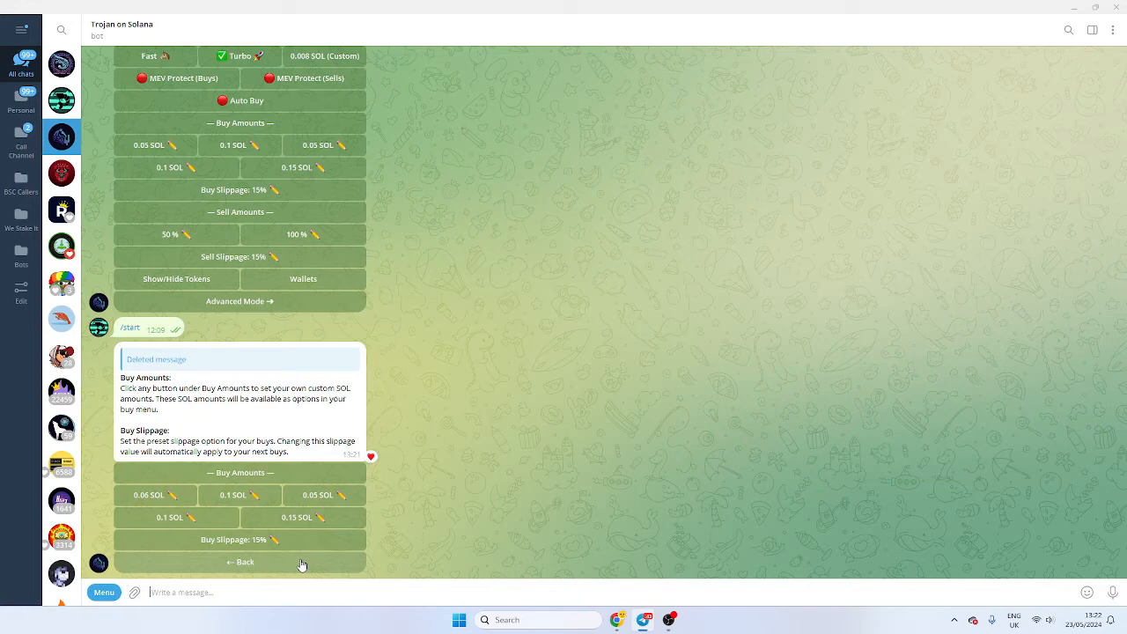
- Leave the advanced buy settings and show the list of newly launched token pairs
{"action": "left_click", "coordinate": [239, 301]}
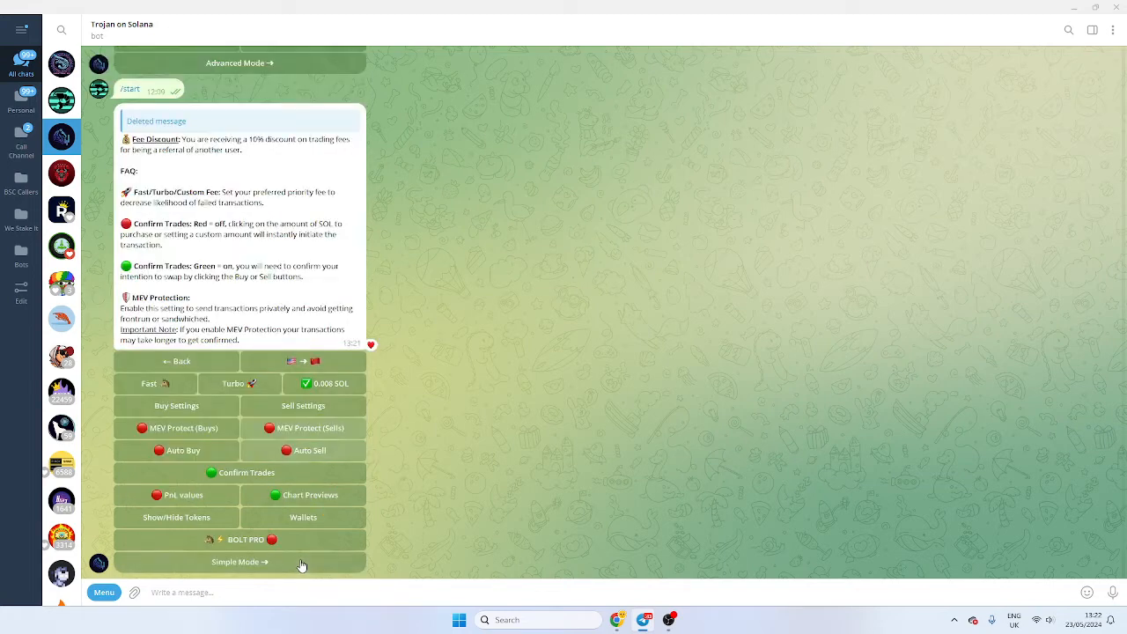
{"action": "mouse_move", "coordinate": [500, 571]}
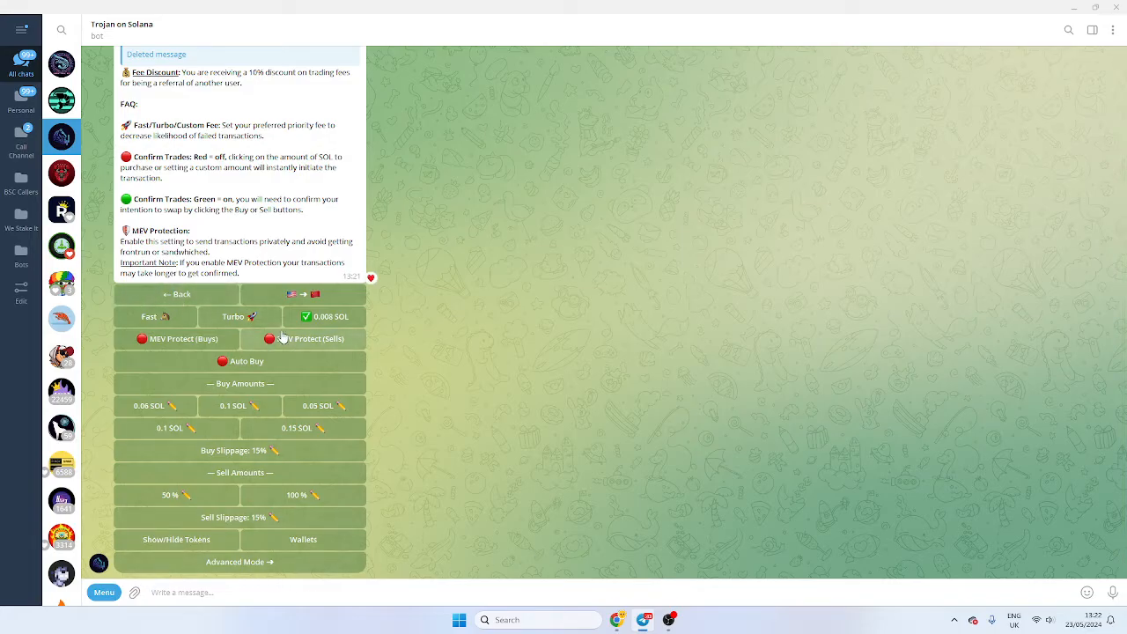
{"action": "scroll", "scroll_direction": "down", "scroll_amount": 3}
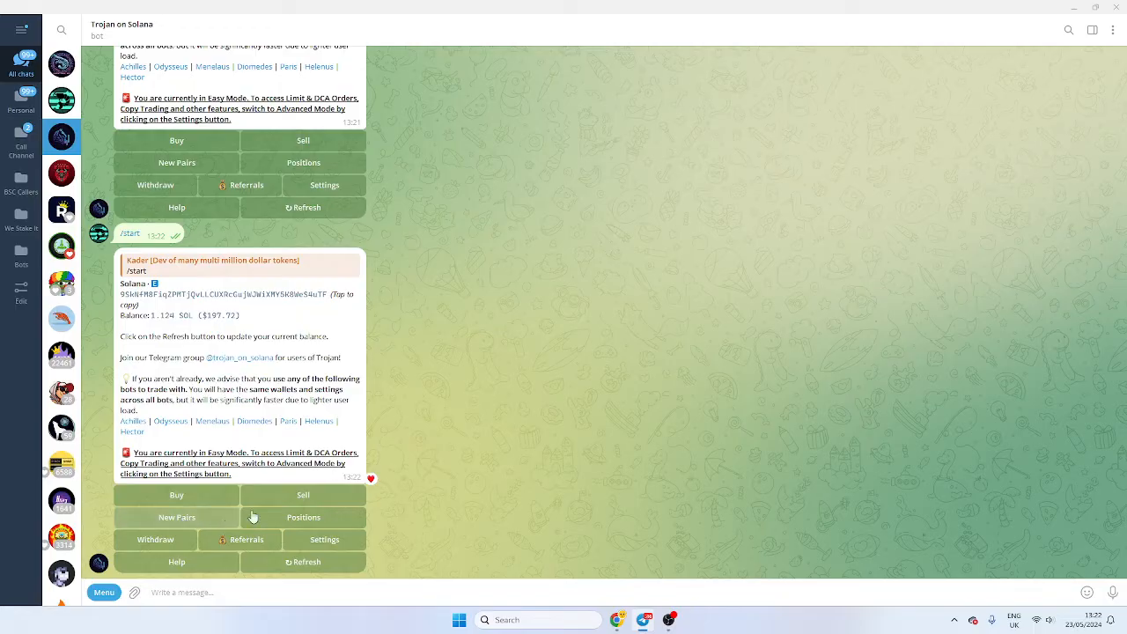
{"action": "left_click", "coordinate": [176, 517]}
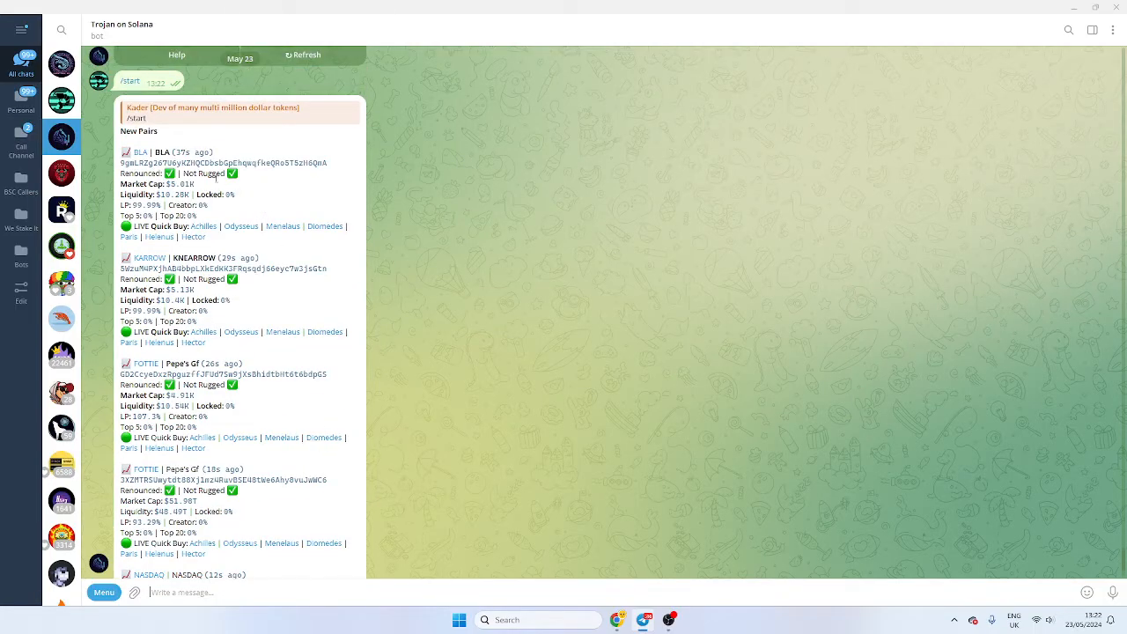
{"action": "mouse_move", "coordinate": [264, 189]}
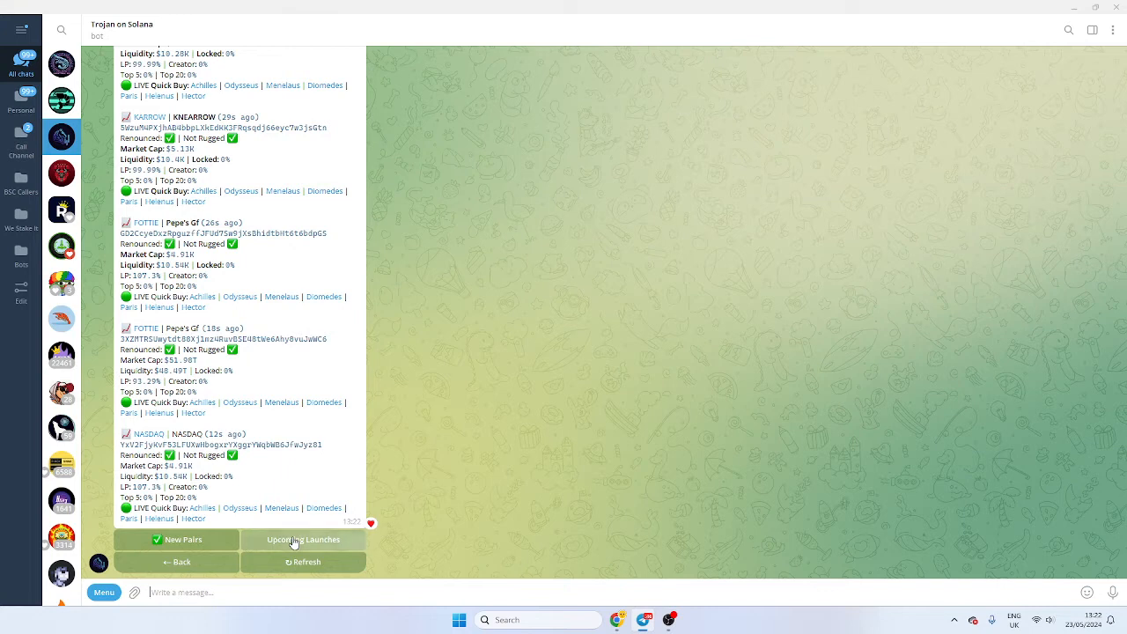
- Toggle the list to upcoming launches, then return to the bot's main menu
{"action": "left_click", "coordinate": [303, 539]}
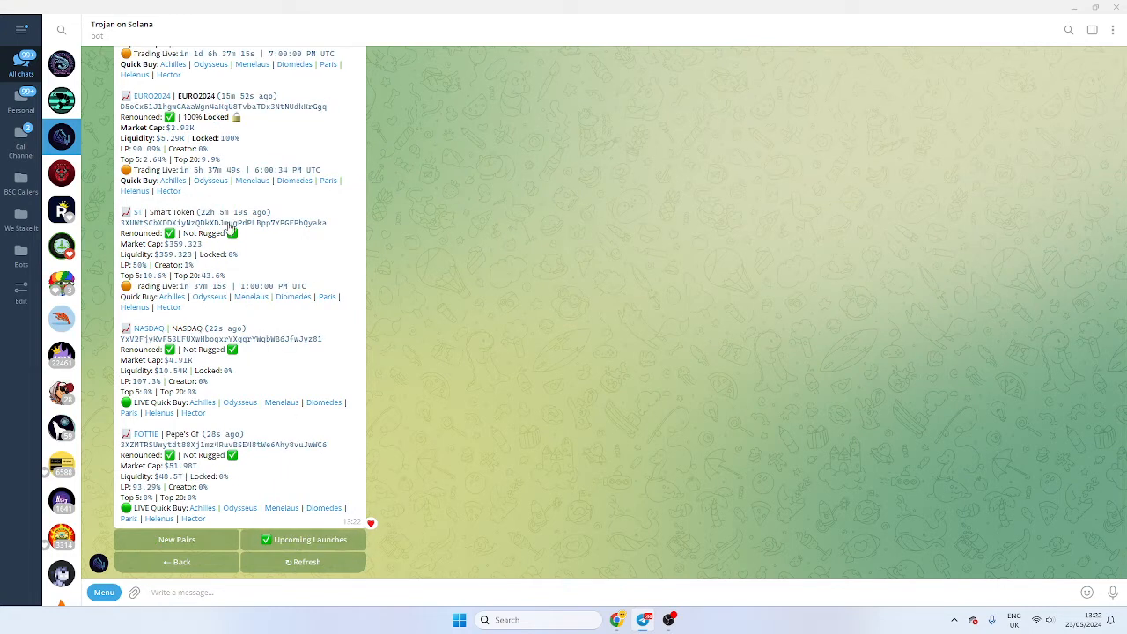
{"action": "mouse_move", "coordinate": [285, 250]}
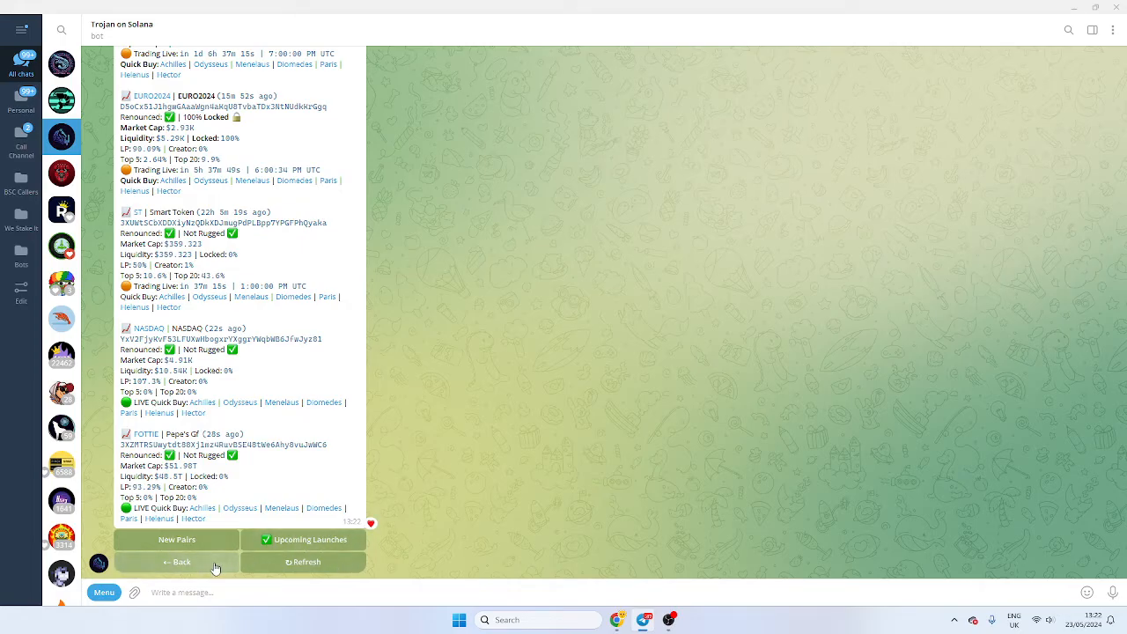
{"action": "left_click", "coordinate": [176, 562]}
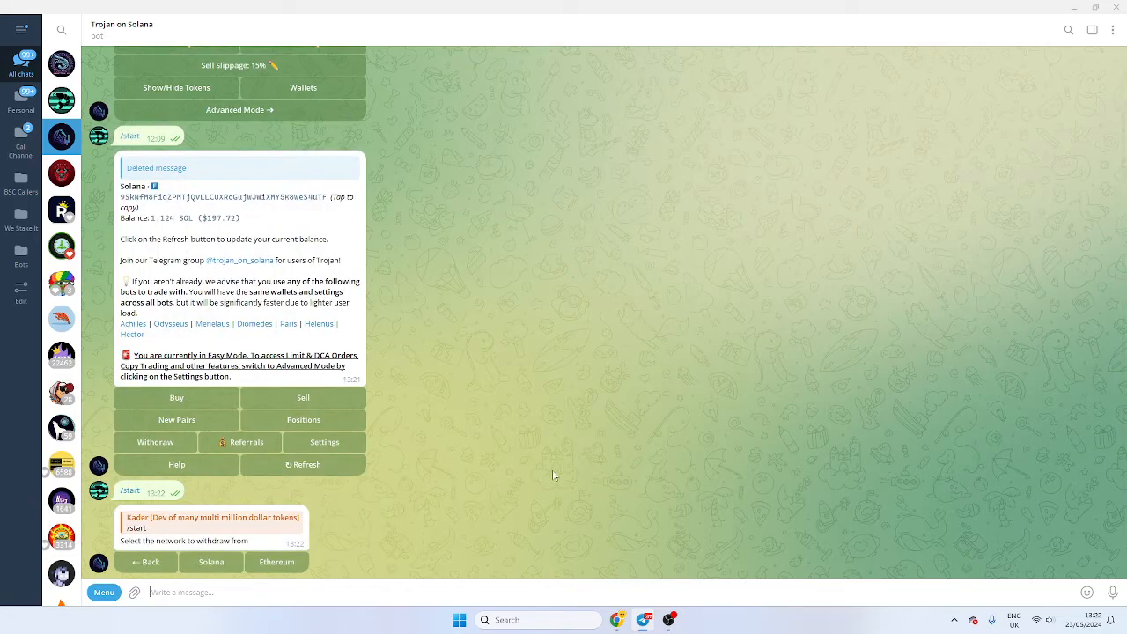
{"action": "mouse_move", "coordinate": [394, 543]}
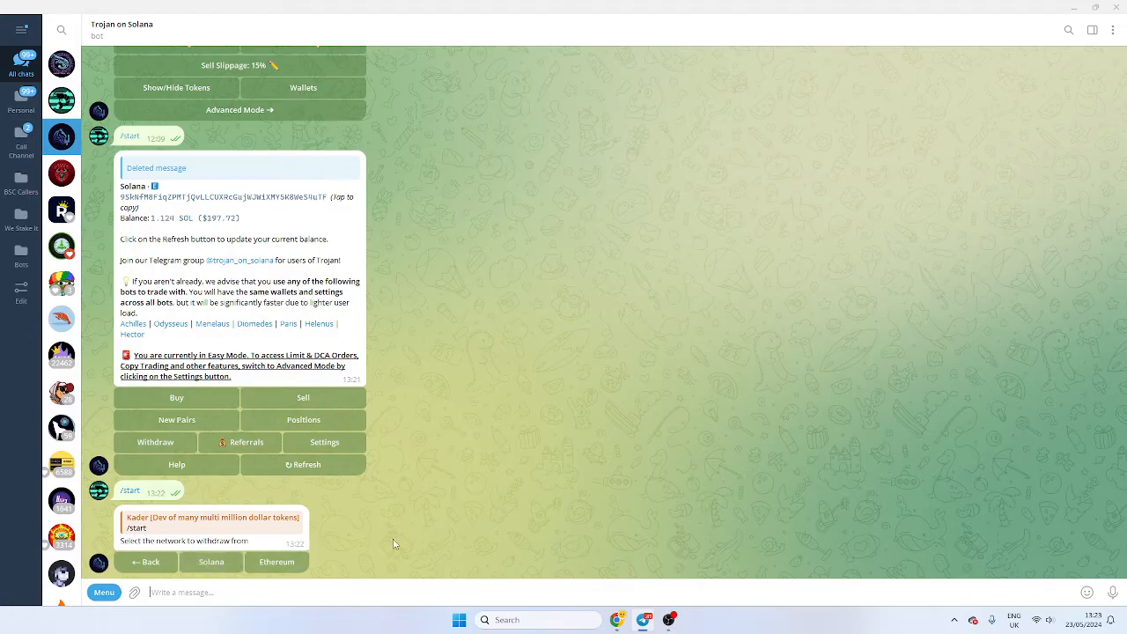
- Choose Solana and SOL for withdrawal, then bring up the referral program details
{"action": "left_click", "coordinate": [211, 562]}
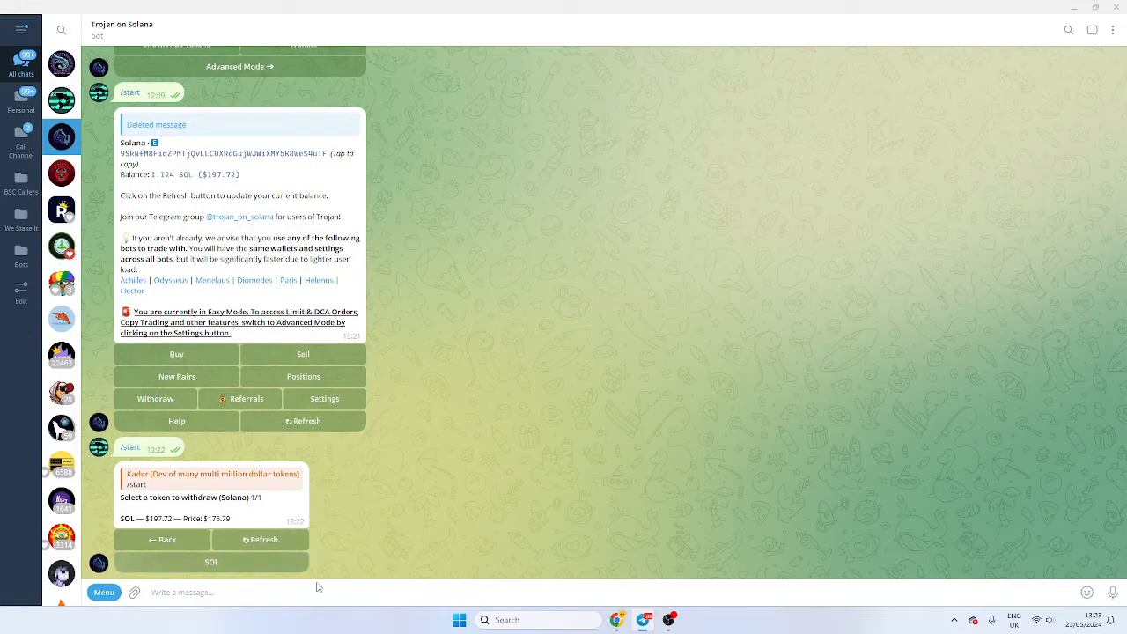
{"action": "left_click", "coordinate": [211, 561]}
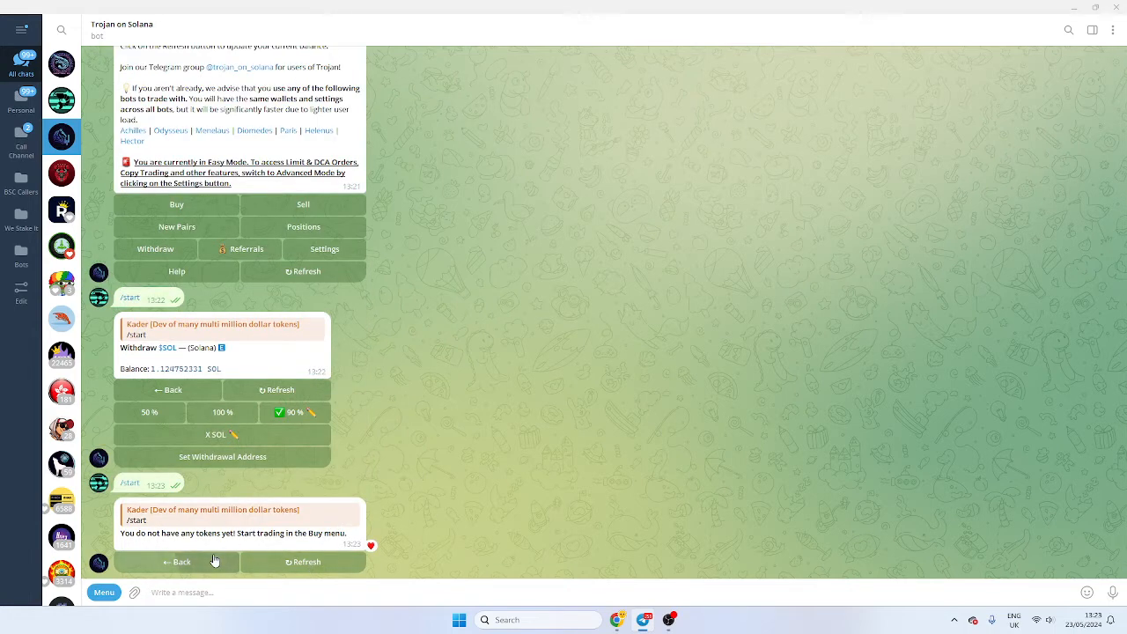
{"action": "mouse_move", "coordinate": [312, 531]}
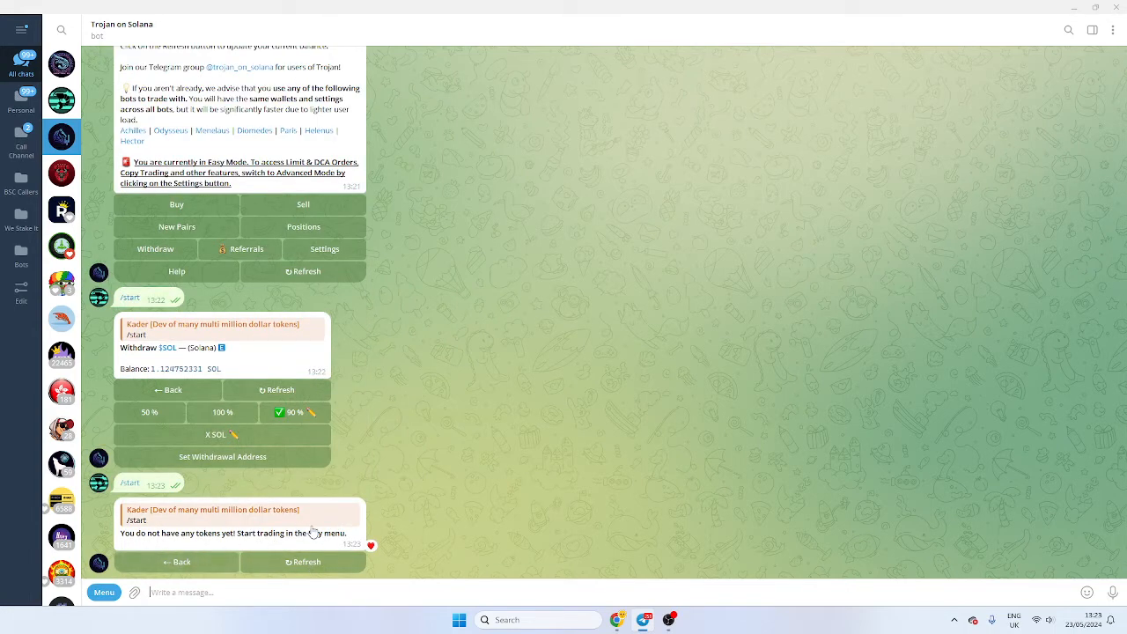
{"action": "scroll", "scroll_direction": "down", "scroll_amount": 3}
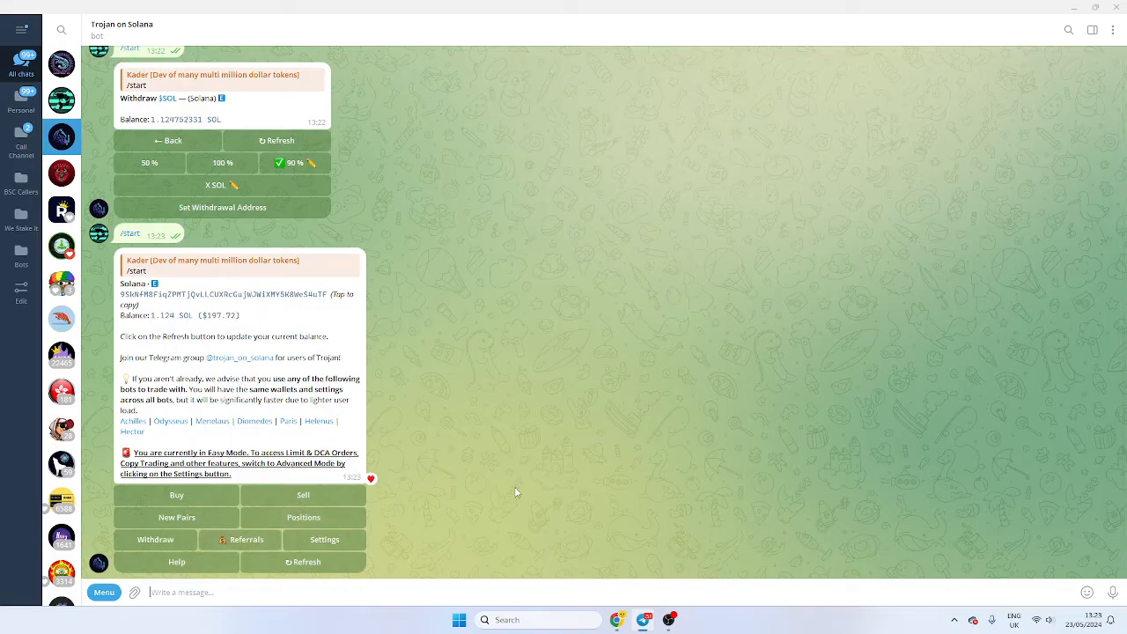
{"action": "left_click", "coordinate": [239, 539]}
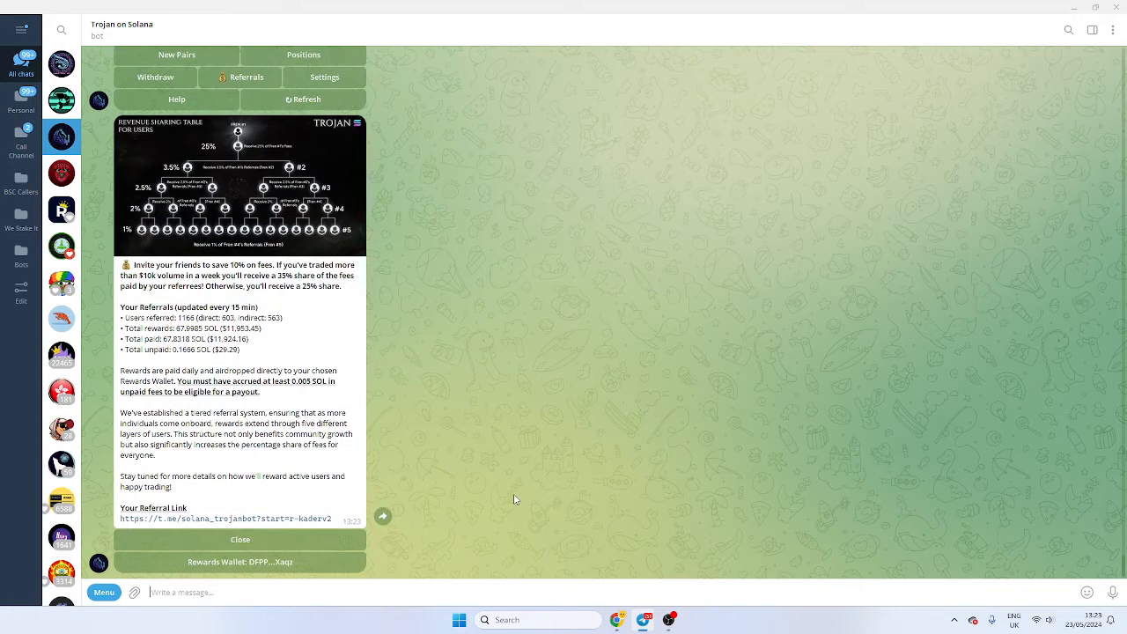
- Close the referral details to return to the main menu with the wallet balance
{"action": "left_click", "coordinate": [226, 517]}
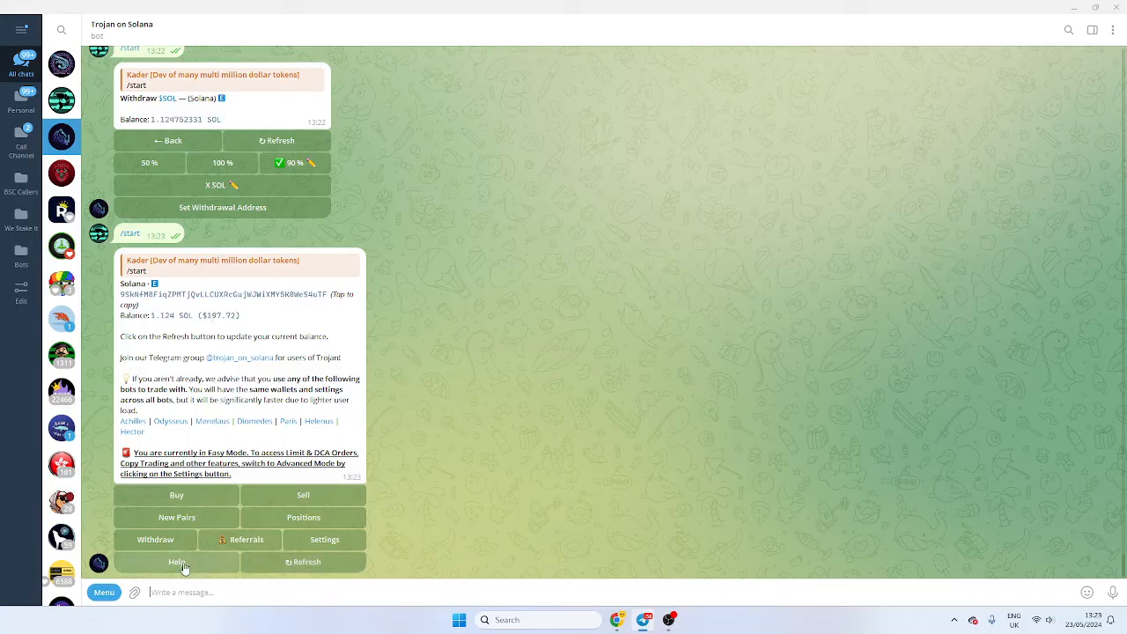
{"action": "mouse_move", "coordinate": [405, 443]}
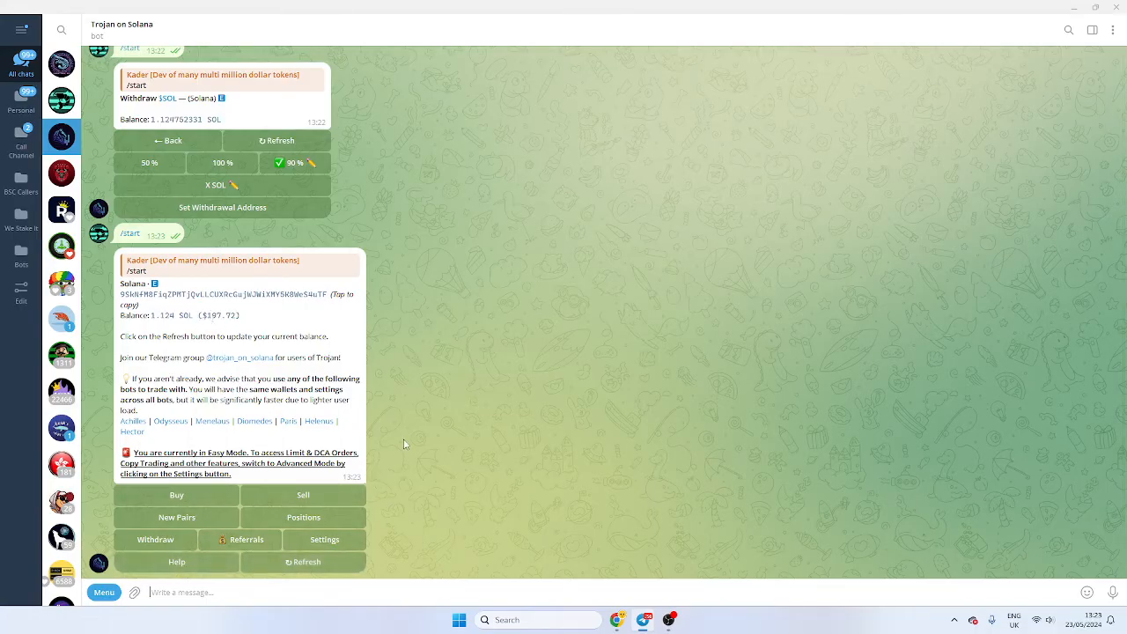
- Read the help FAQ, go back to the menu, and switch to the Achilles bot chat
{"action": "left_click", "coordinate": [176, 562]}
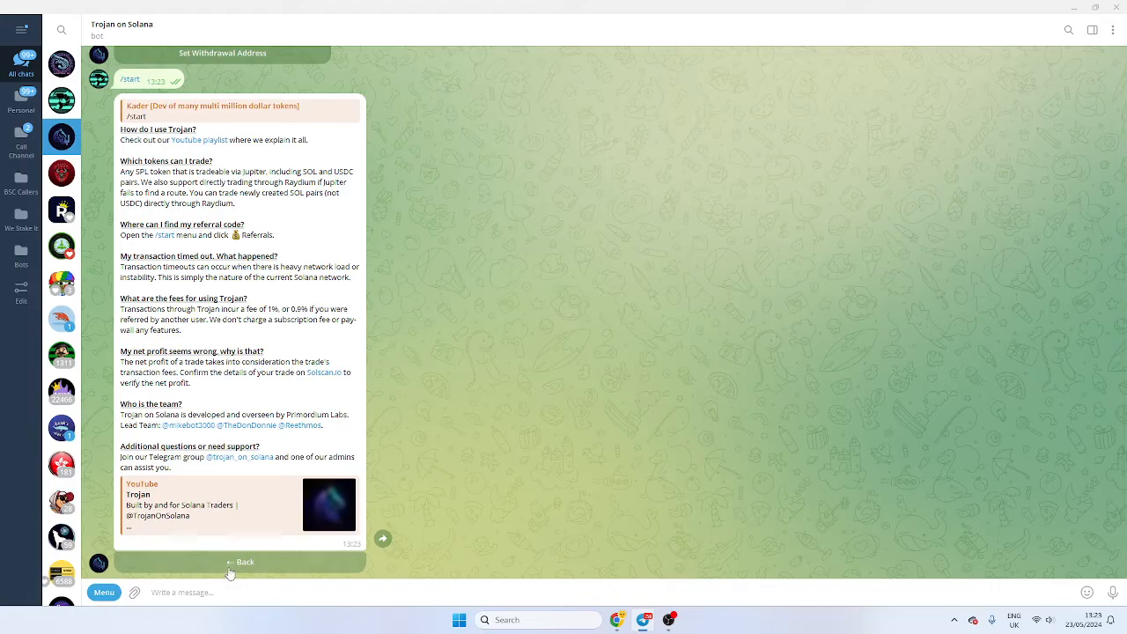
{"action": "left_click", "coordinate": [240, 561]}
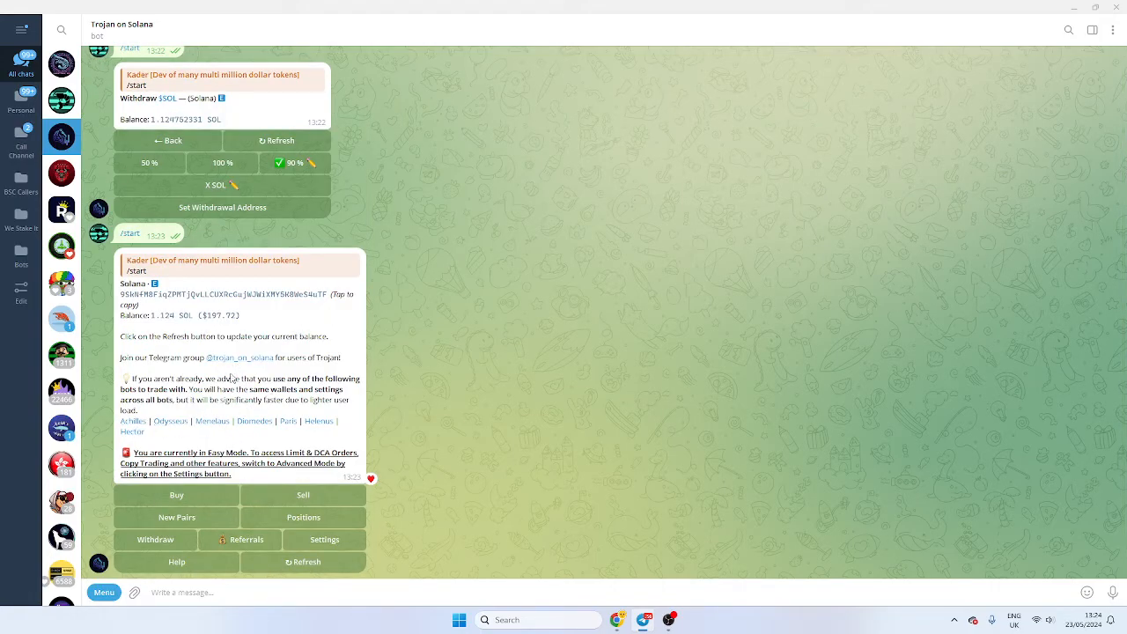
{"action": "left_click", "coordinate": [240, 538]}
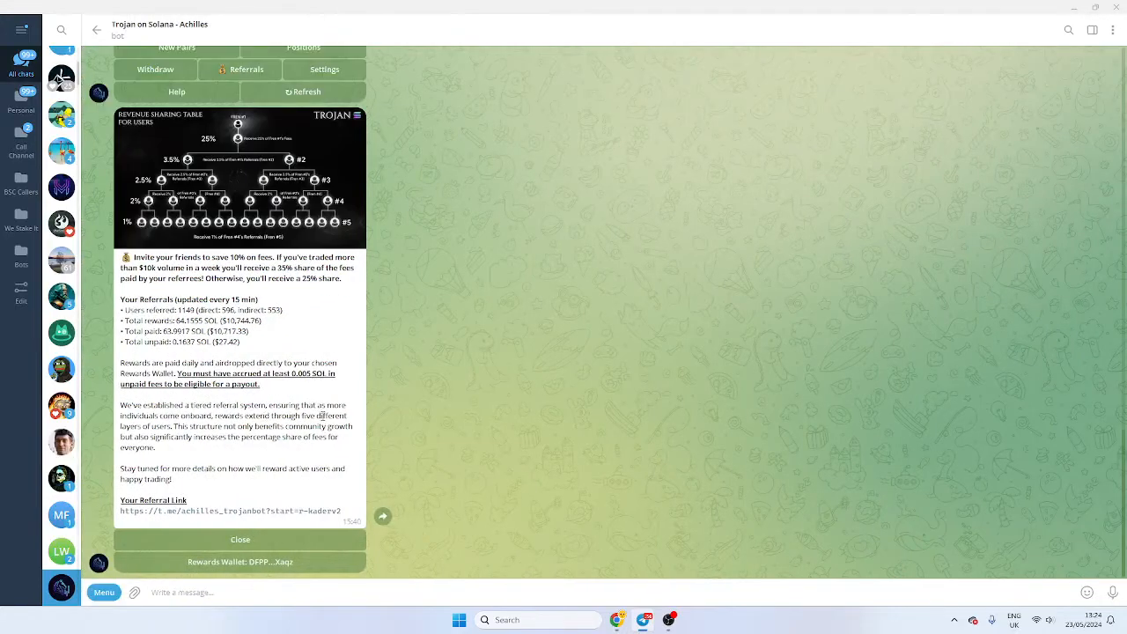
- Send /start to bring up the Achilles bot's main menu with the Solana balance
{"action": "left_click", "coordinate": [366, 523]}
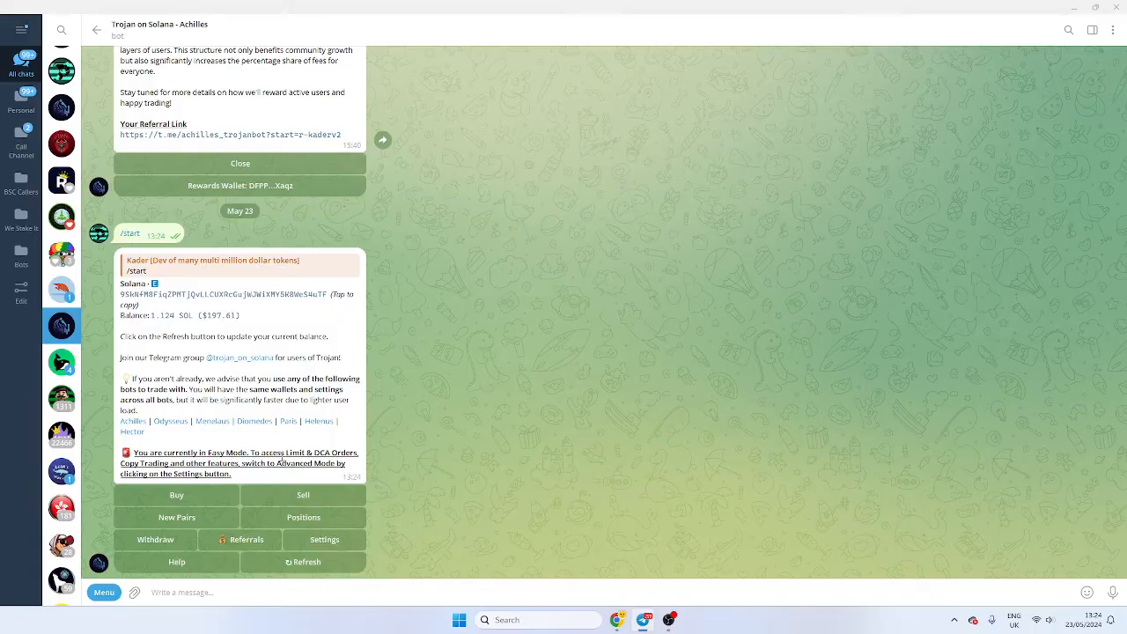
{"action": "mouse_move", "coordinate": [373, 524]}
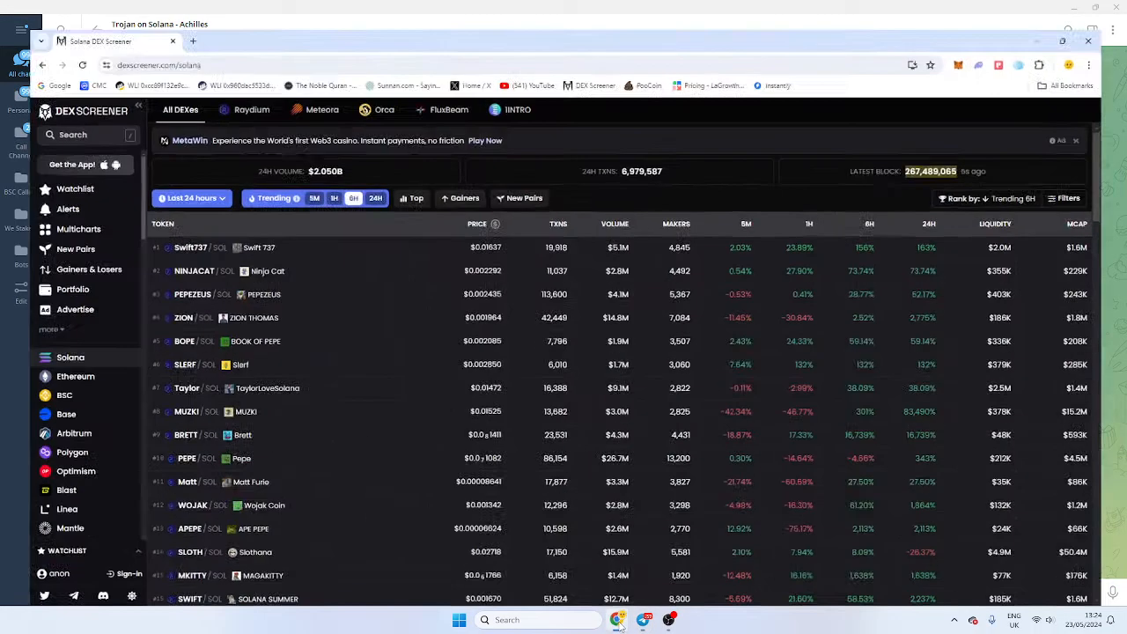
- Select the BRETT pair on DEX Screener to buy it via the Achilles bot
{"action": "left_click", "coordinate": [186, 433]}
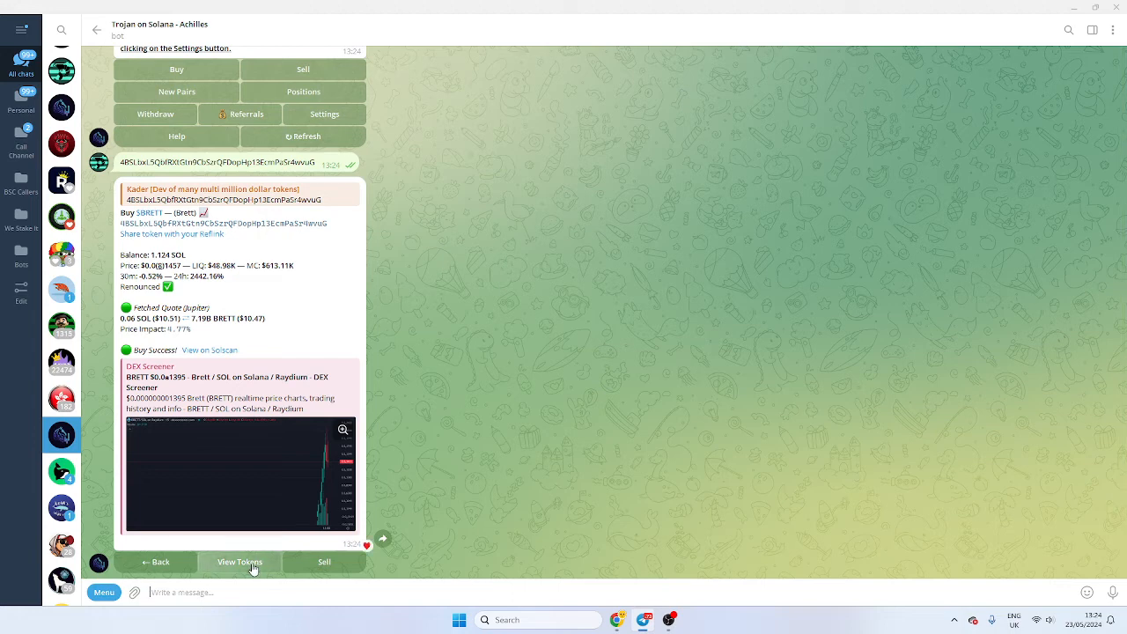
- View and refresh the BRETT position in Achilles bot, then sell 50% for about 0.03 SOL
{"action": "left_click", "coordinate": [239, 562]}
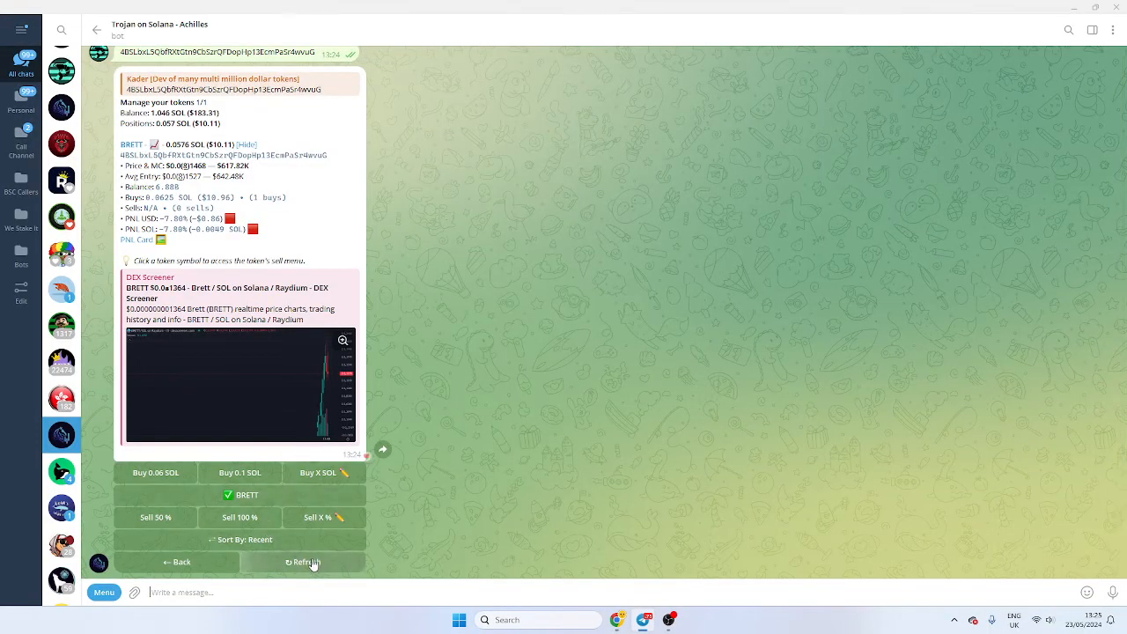
{"action": "left_click", "coordinate": [302, 561]}
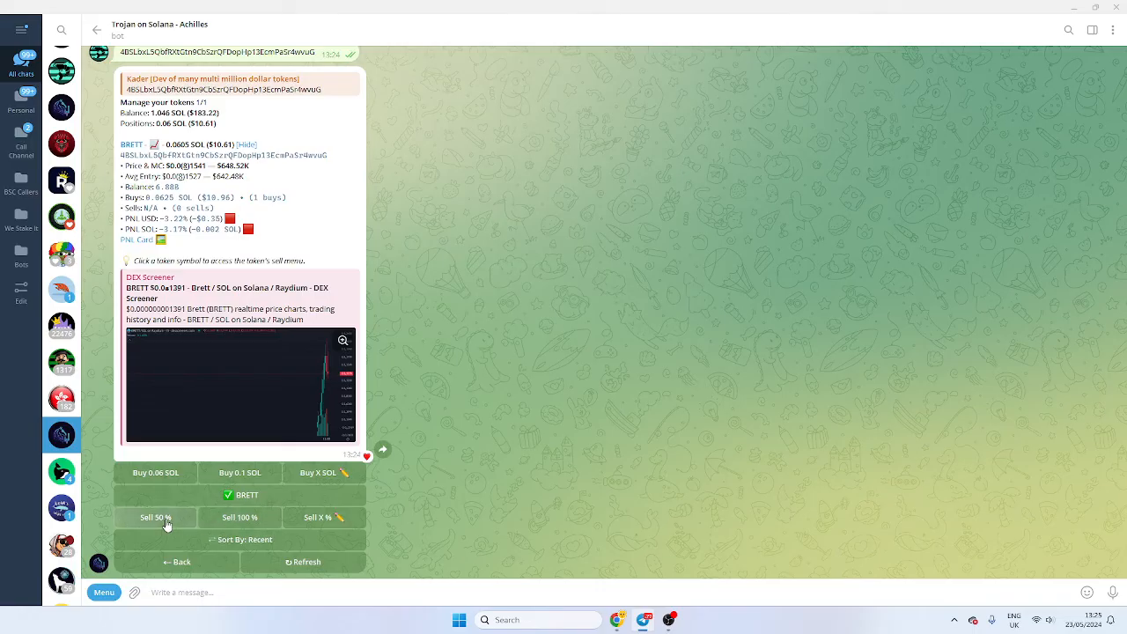
{"action": "left_click", "coordinate": [155, 517]}
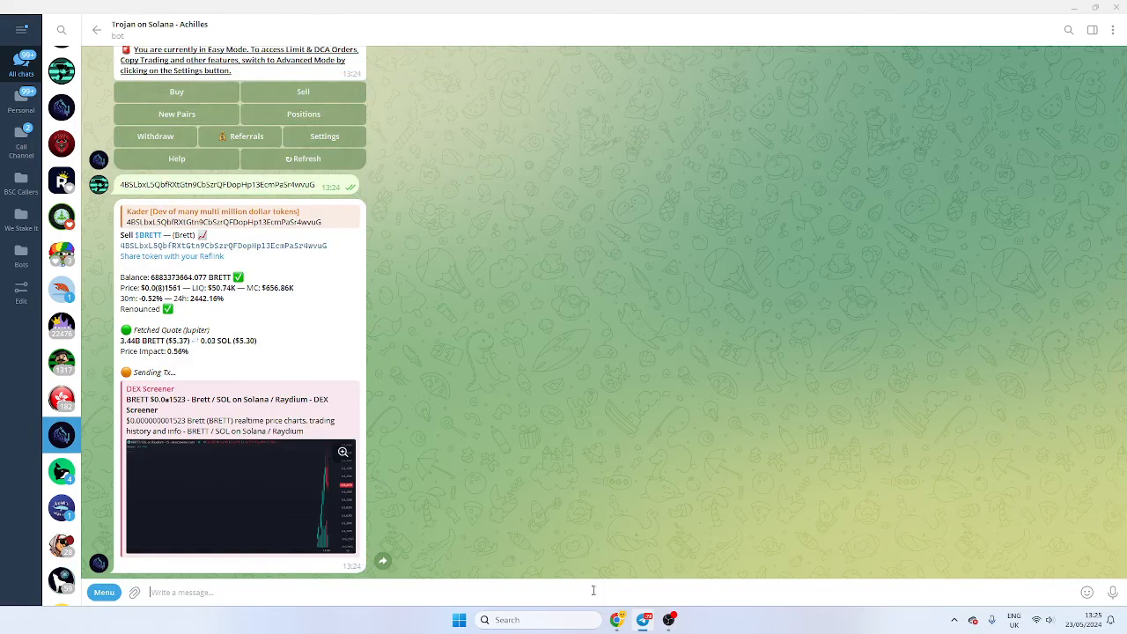